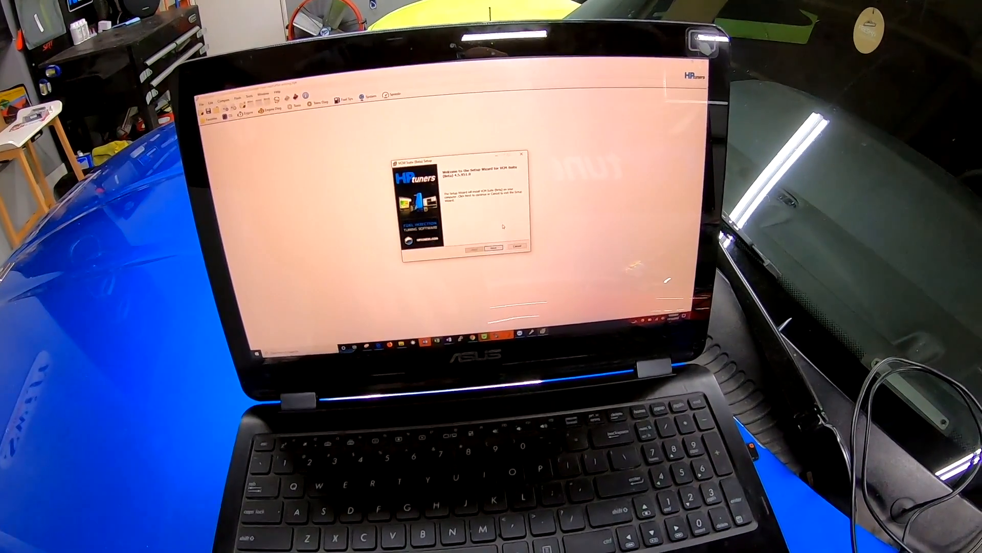
Step: Advance past the VCM Suite setup wizard welcome screen to install and launch VCM Editor
click(493, 245)
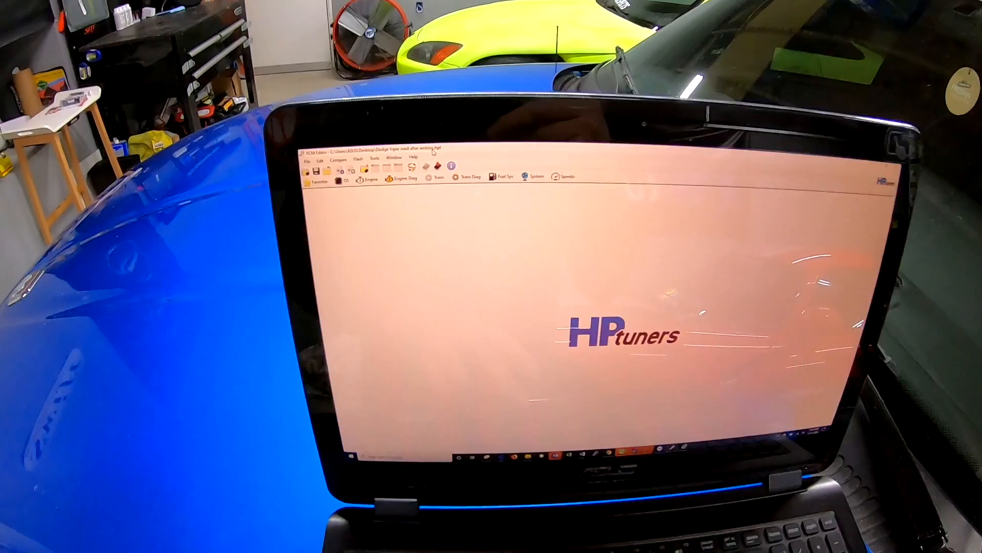
click(449, 167)
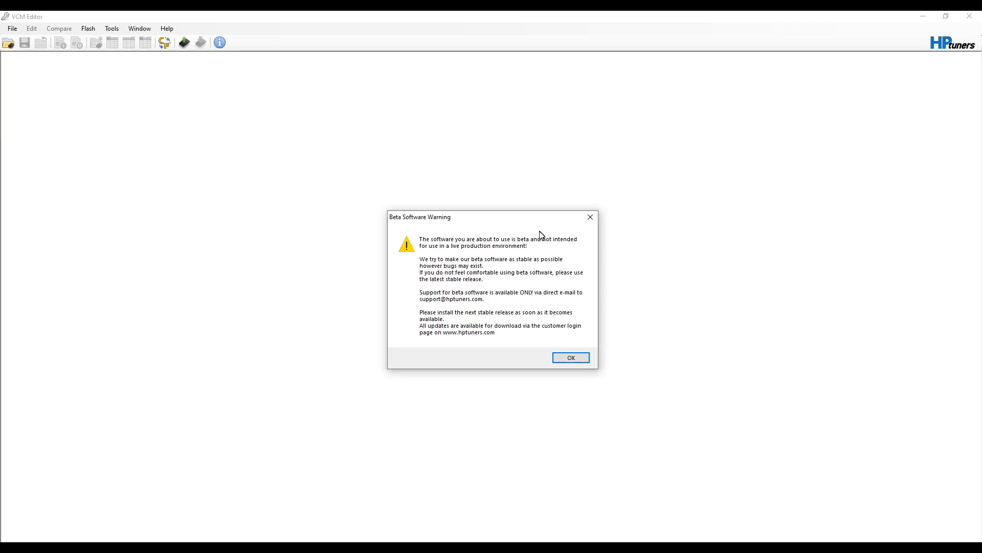
mouse_move(540, 308)
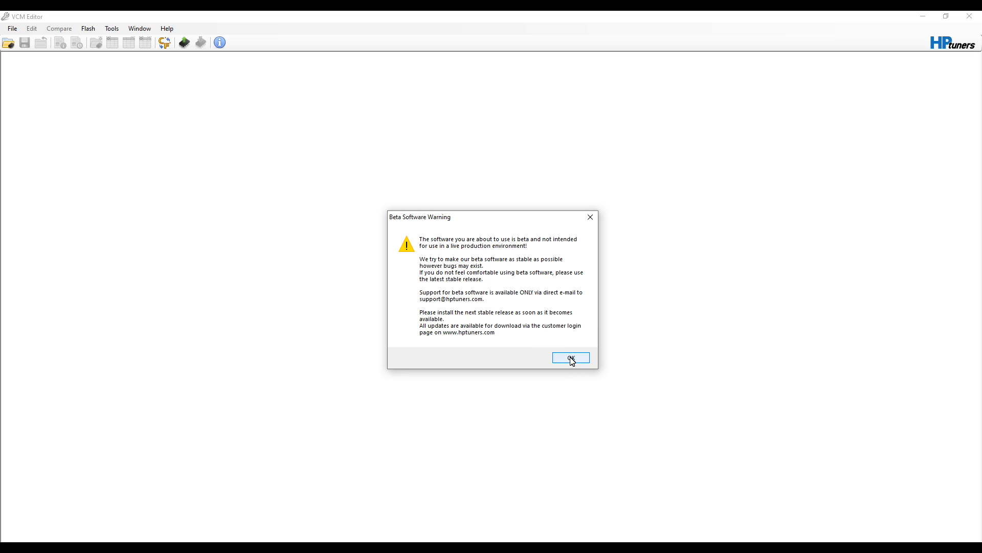
Step: Acknowledge the beta software warning and close the loaded Dodge Viper tune via File
click(570, 357)
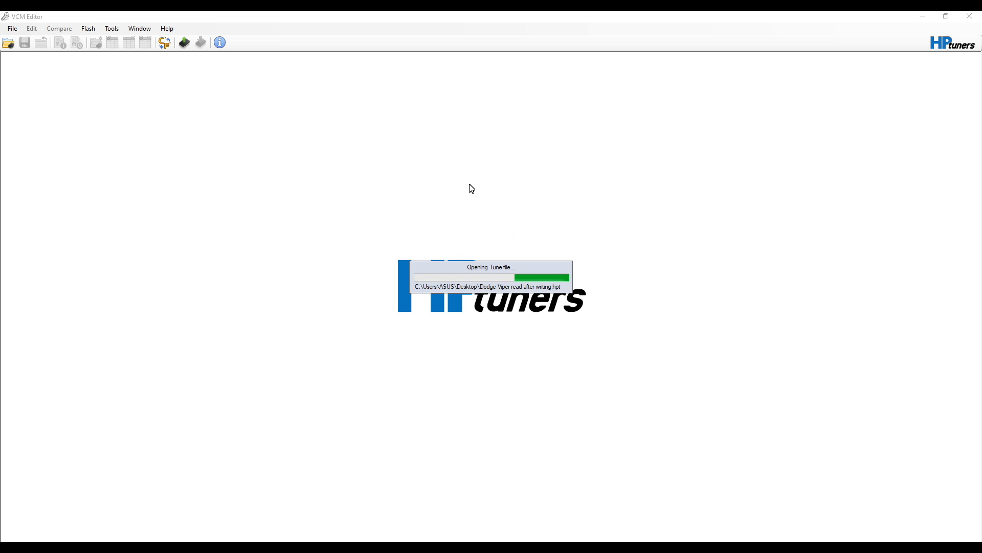
mouse_move(435, 218)
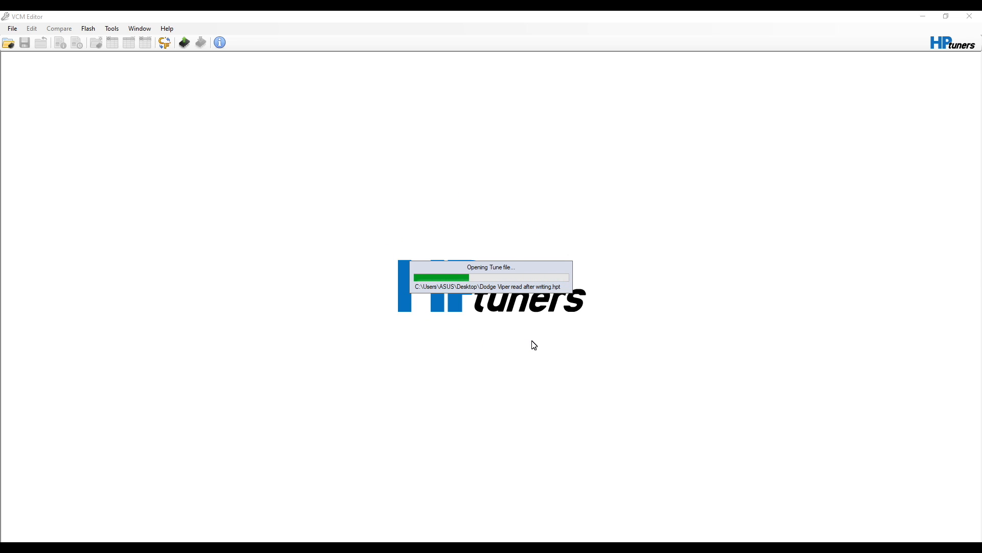
click(12, 29)
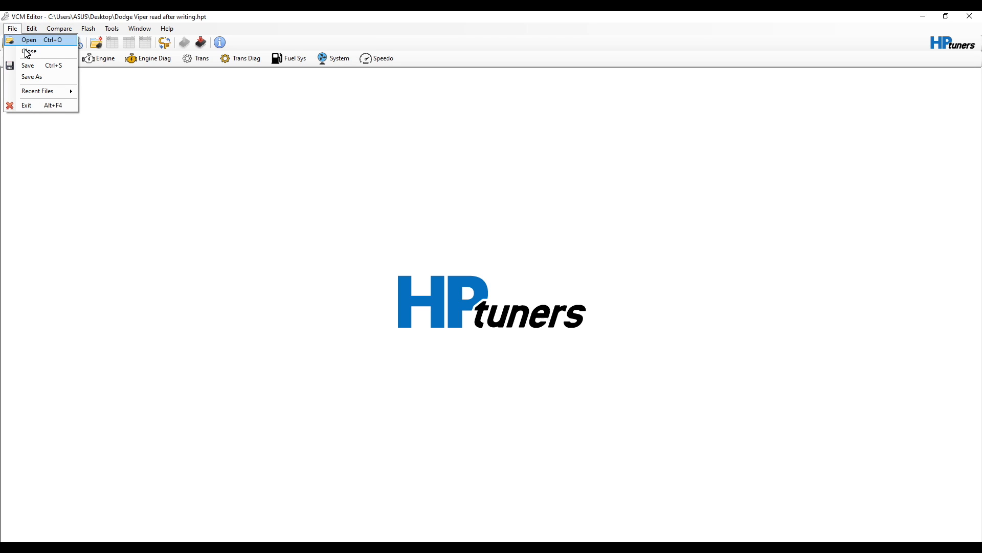
click(29, 51)
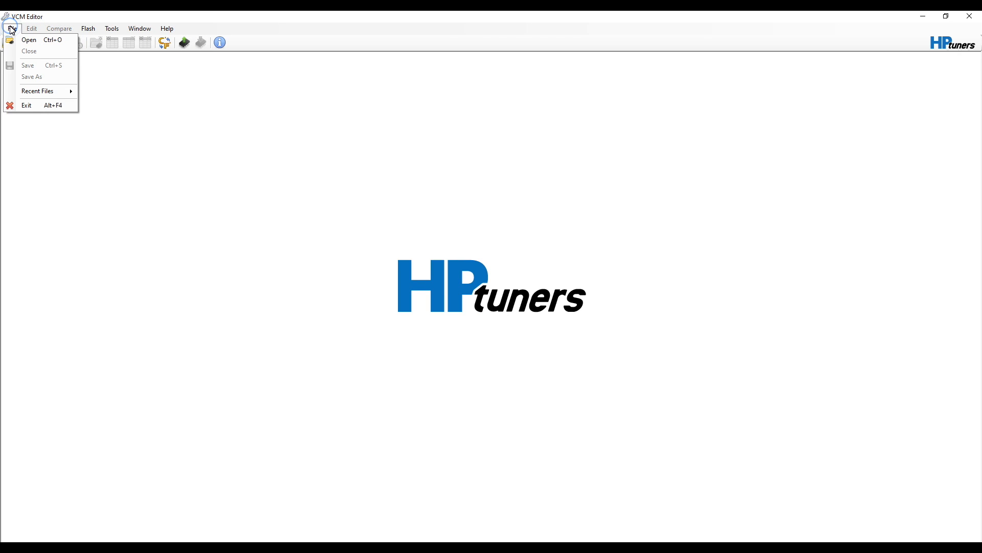
mouse_move(29, 40)
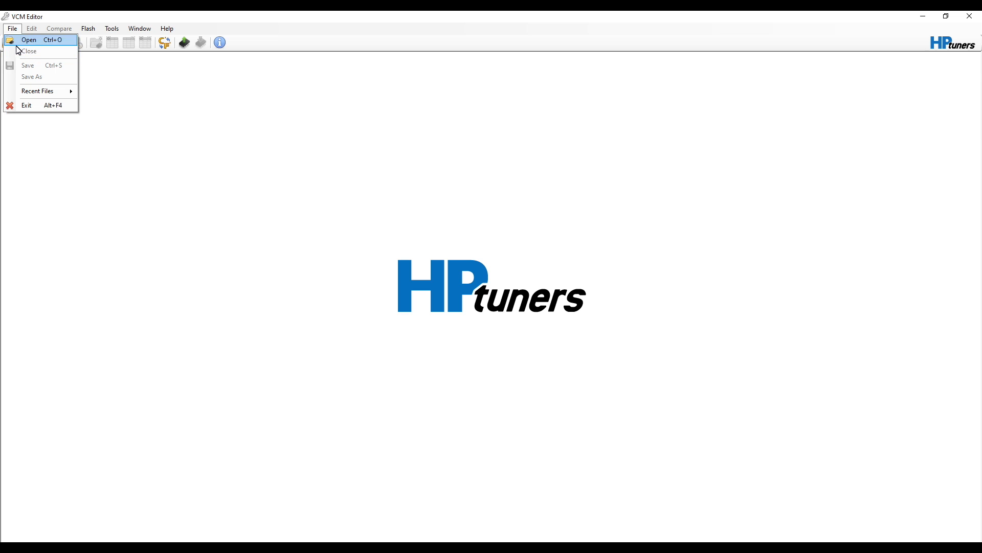
mouse_move(41, 51)
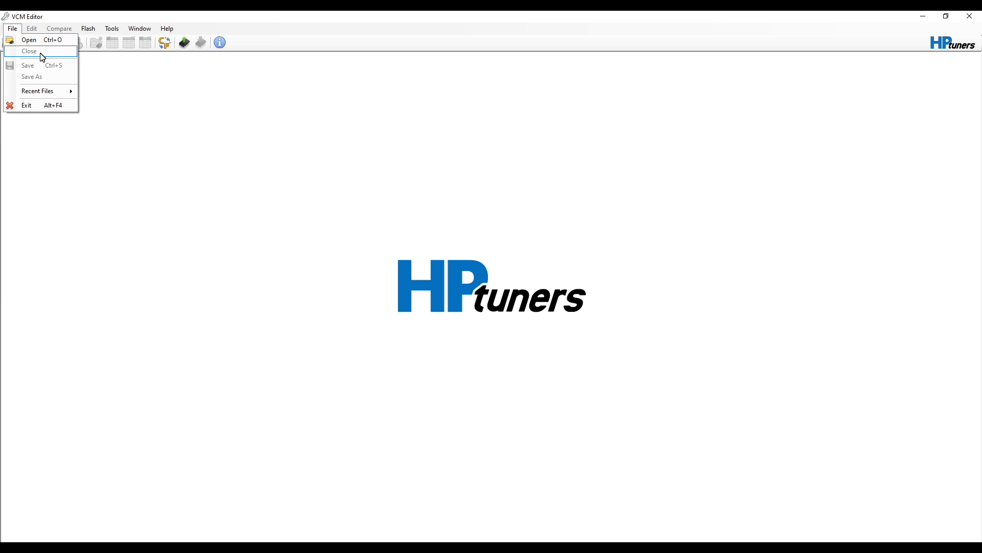
mouse_move(26, 56)
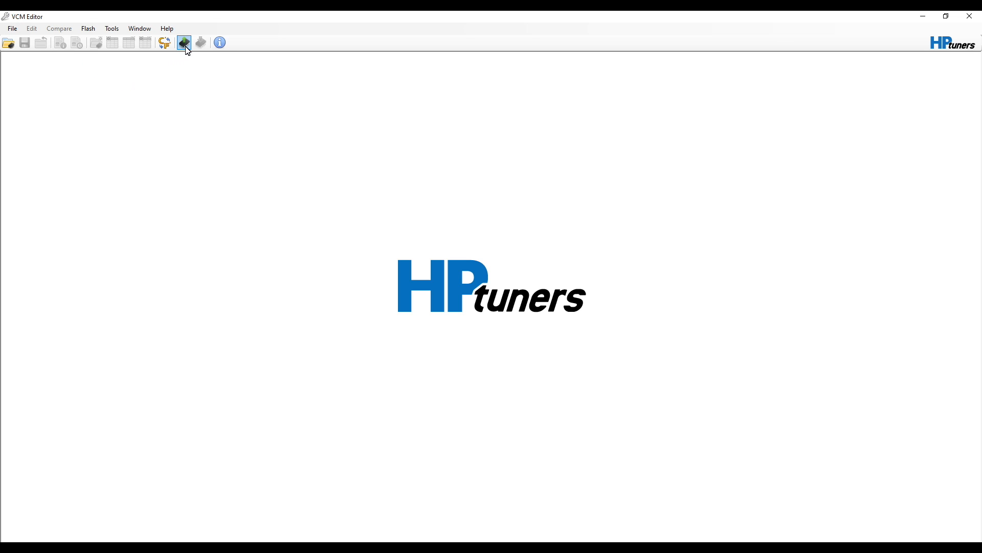
mouse_move(185, 43)
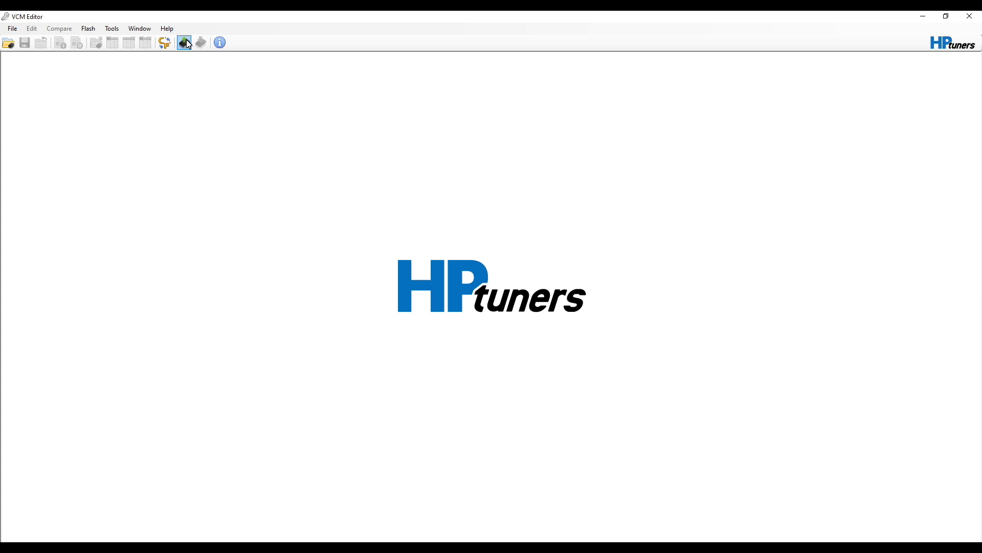
Step: Open the Vehicle Reader window from the toolbar
click(185, 42)
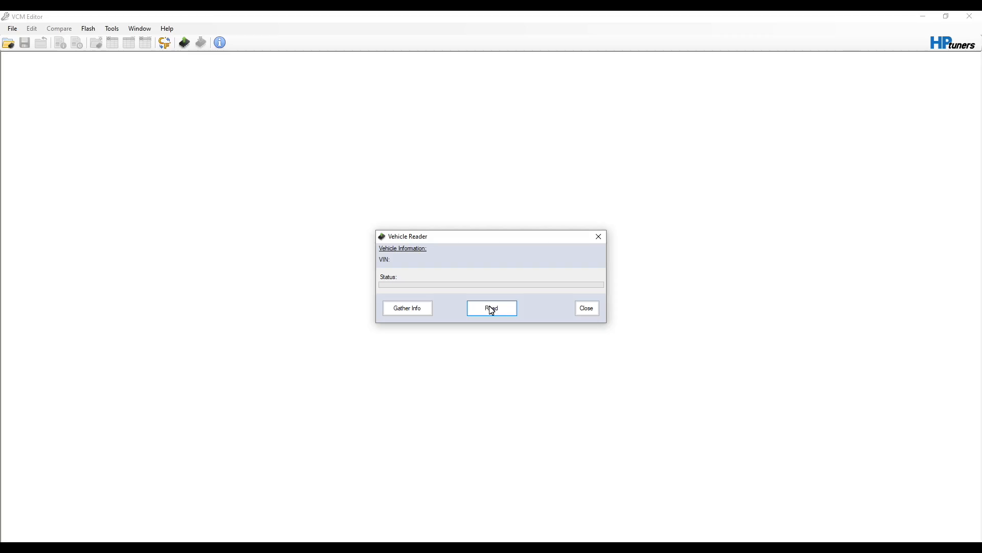
mouse_move(490, 312)
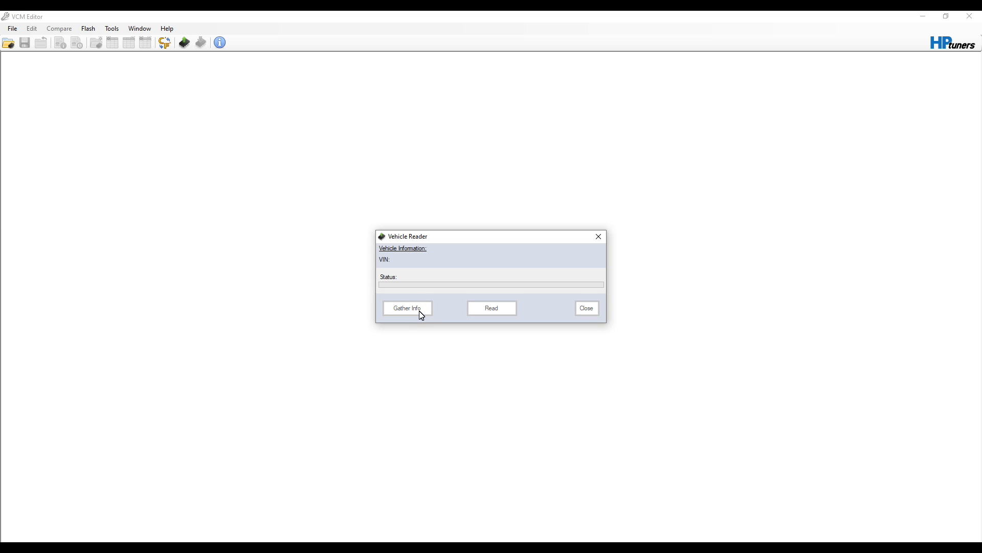
Step: Gather the JTEC+ Dodge ECM info and start reading the entire tune
click(408, 307)
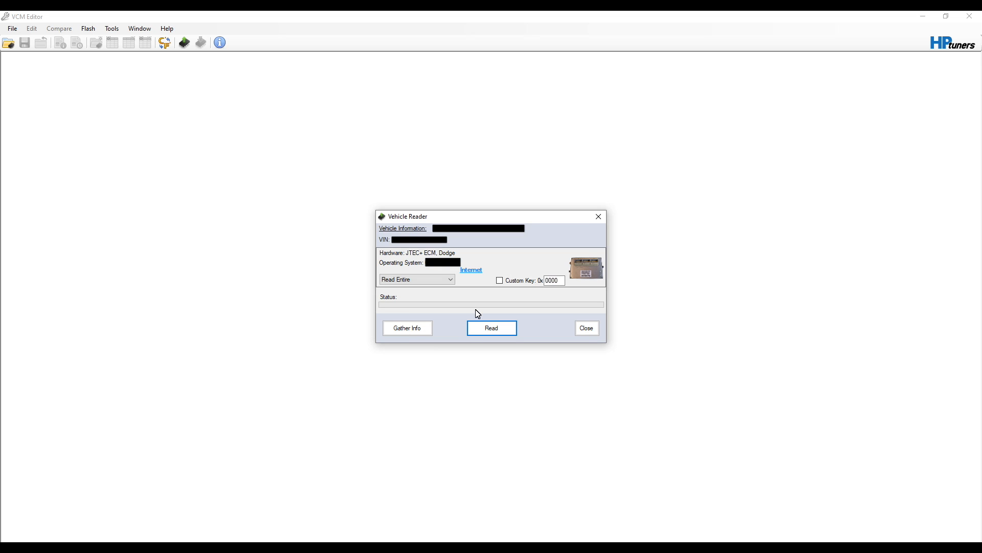
mouse_move(462, 262)
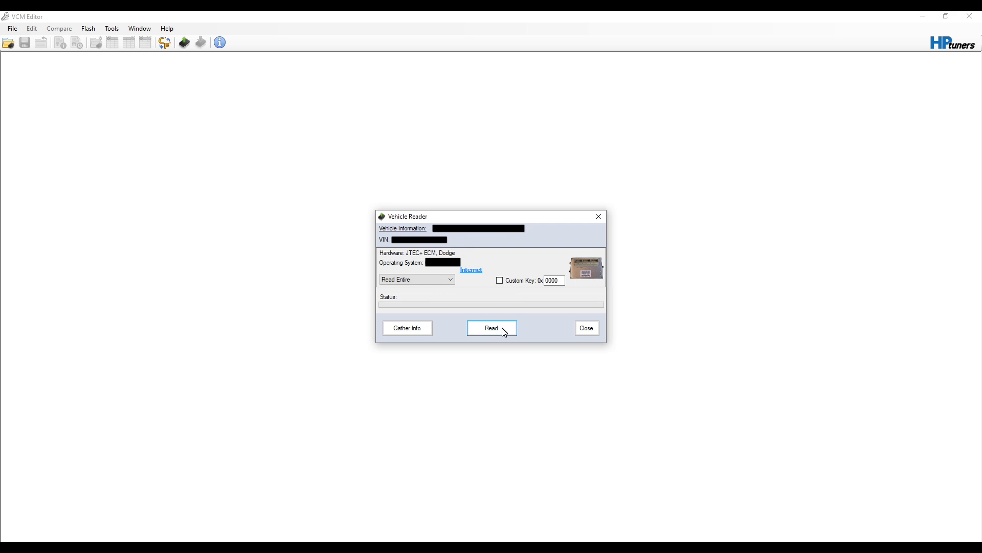
click(492, 328)
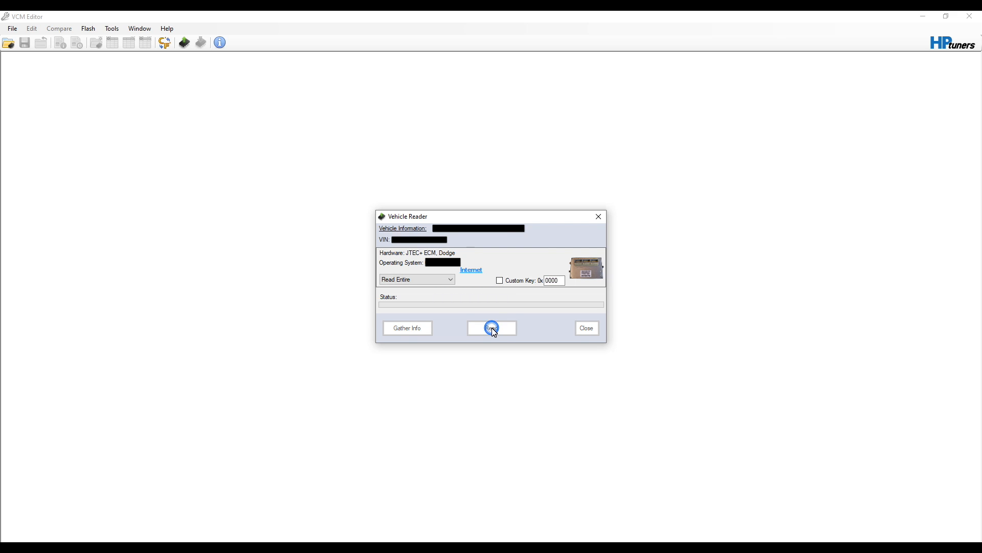
click(491, 328)
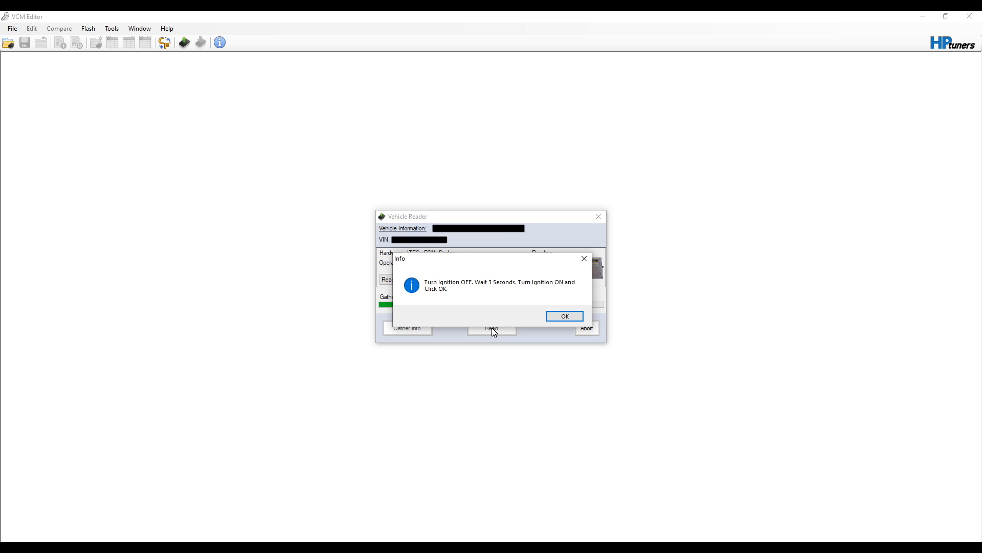
mouse_move(466, 298)
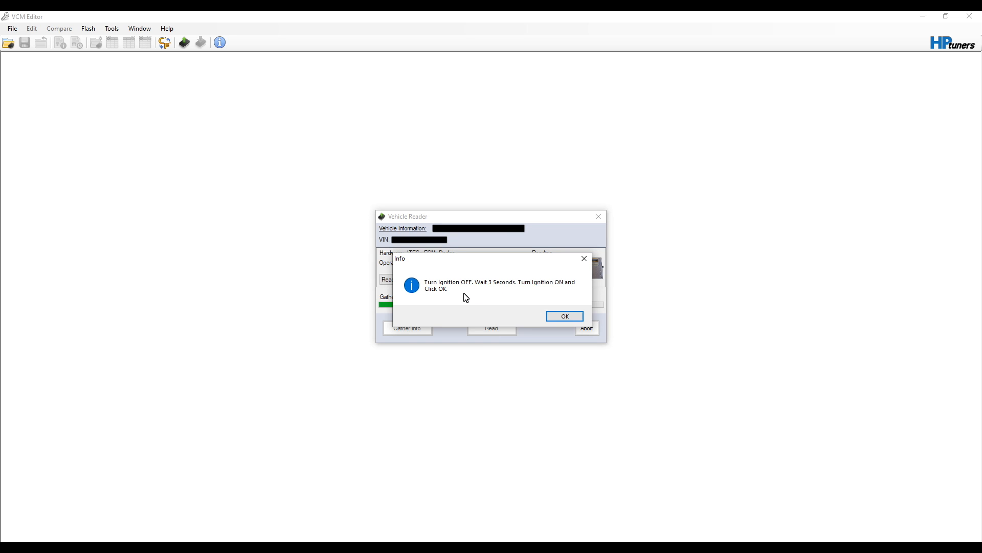
mouse_move(494, 293)
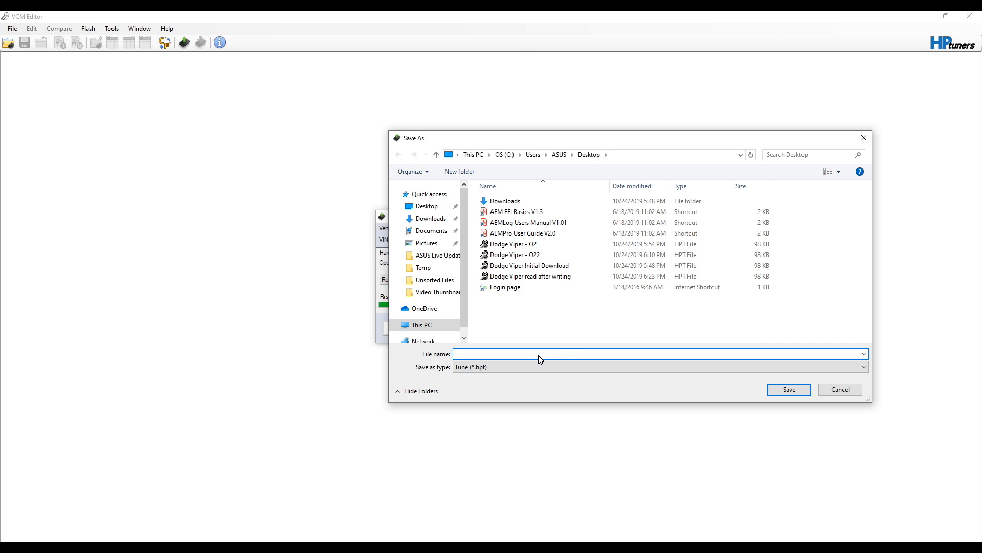
Step: Save the read tune as 'Dodge Dakota Initial Download'
text(Dodge Dakota Initial Download)
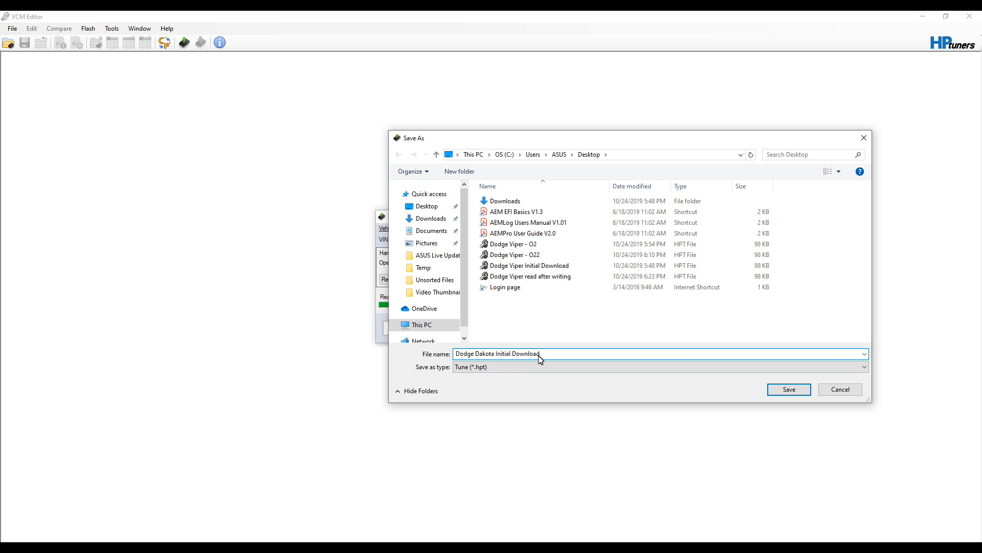
click(788, 389)
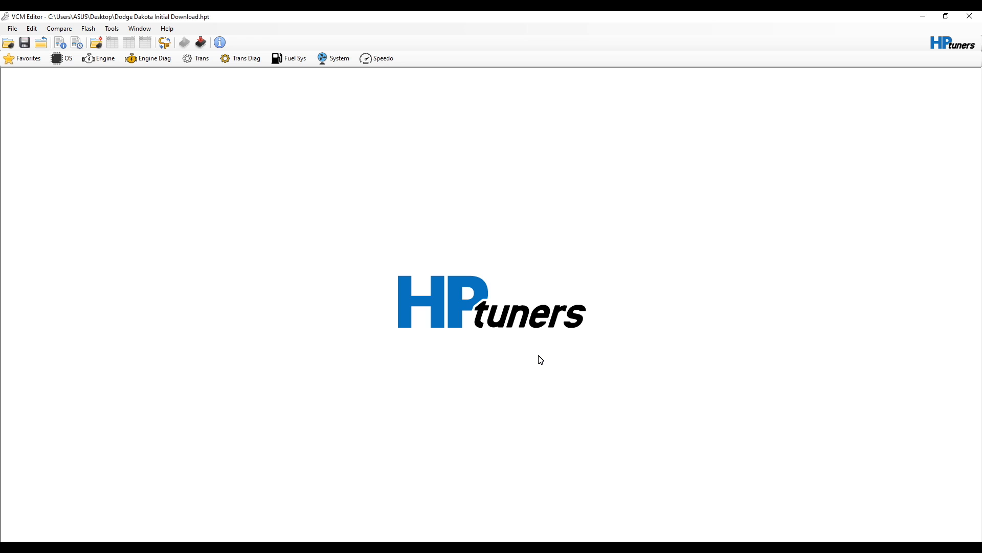
mouse_move(521, 337)
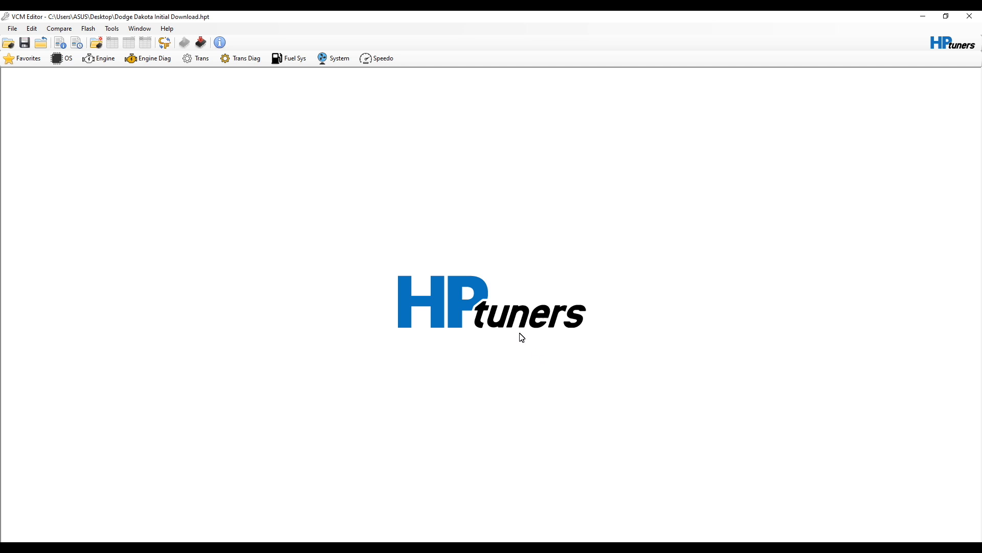
mouse_move(202, 126)
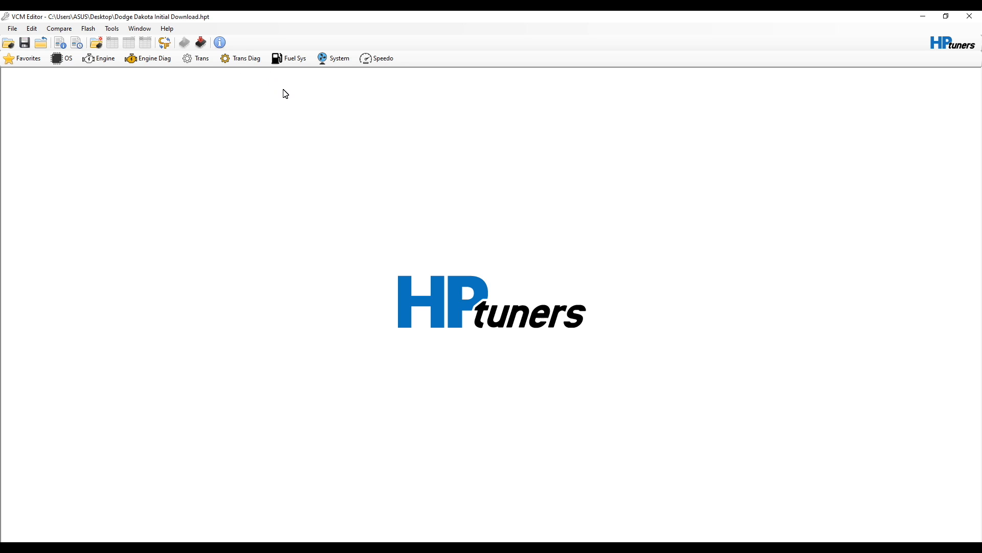
Step: Browse the Engine tables and Transmission torque management and General settings, then close Transmission
click(65, 59)
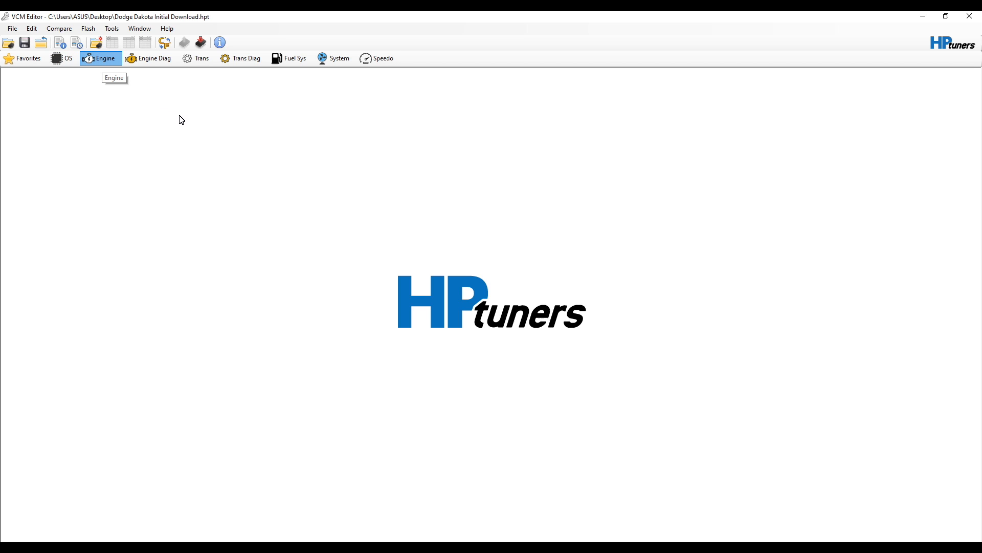
click(100, 58)
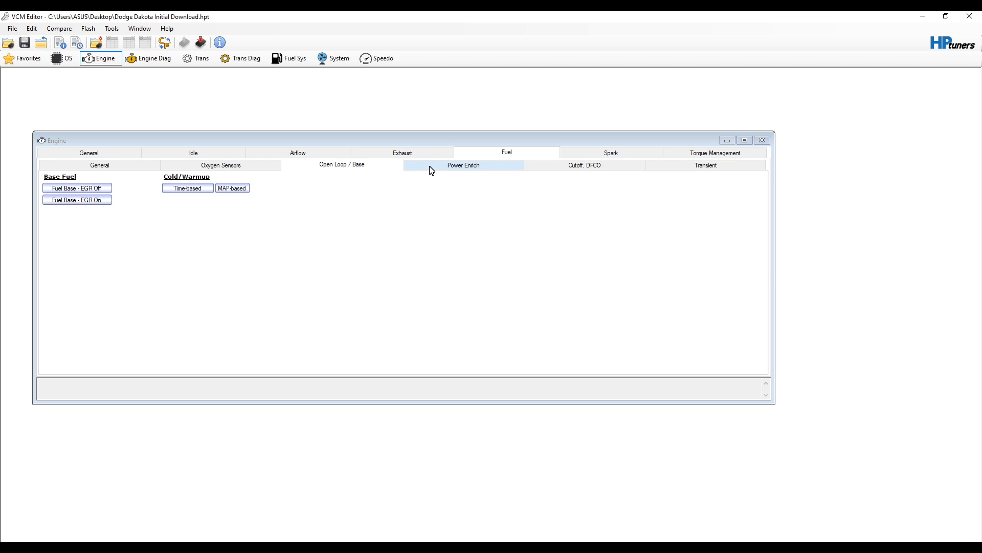
click(195, 58)
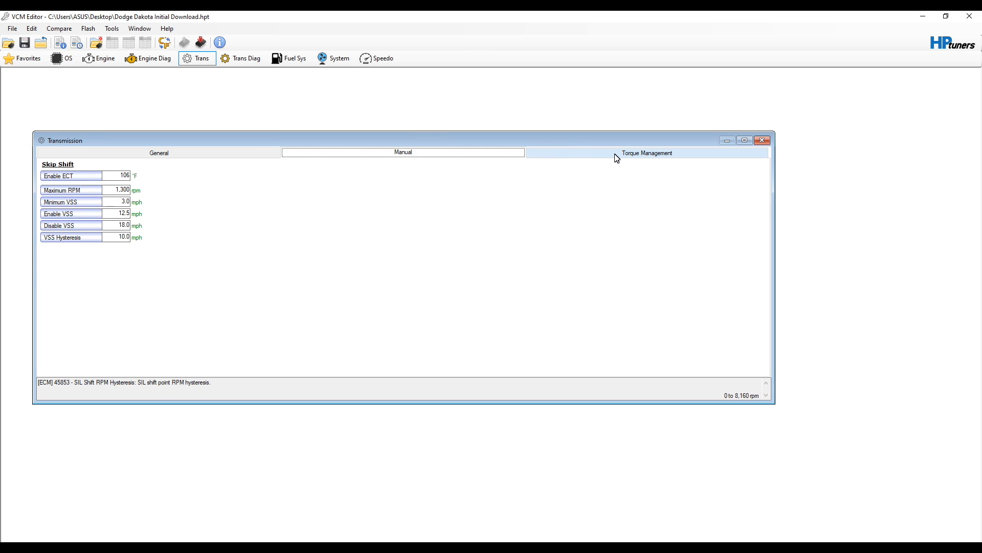
click(645, 153)
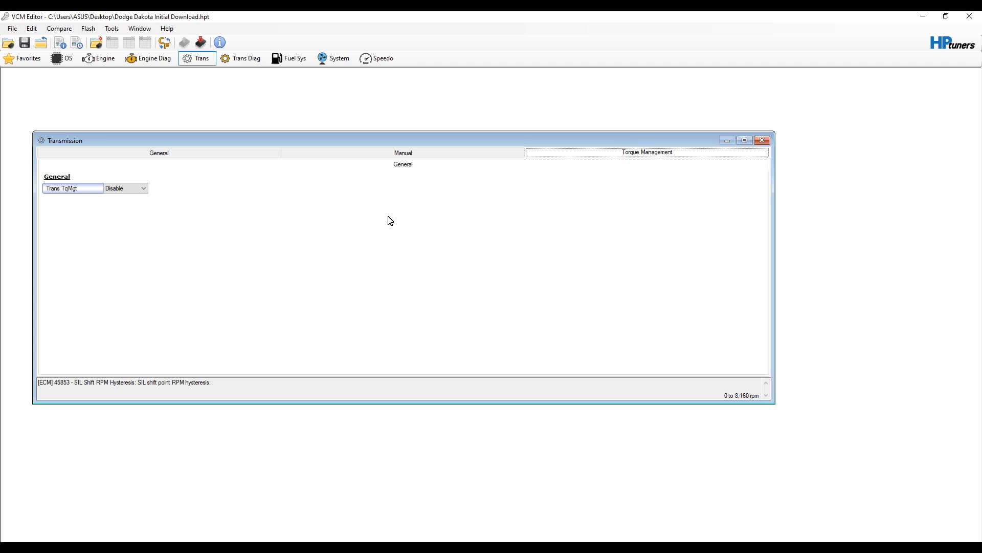
click(159, 153)
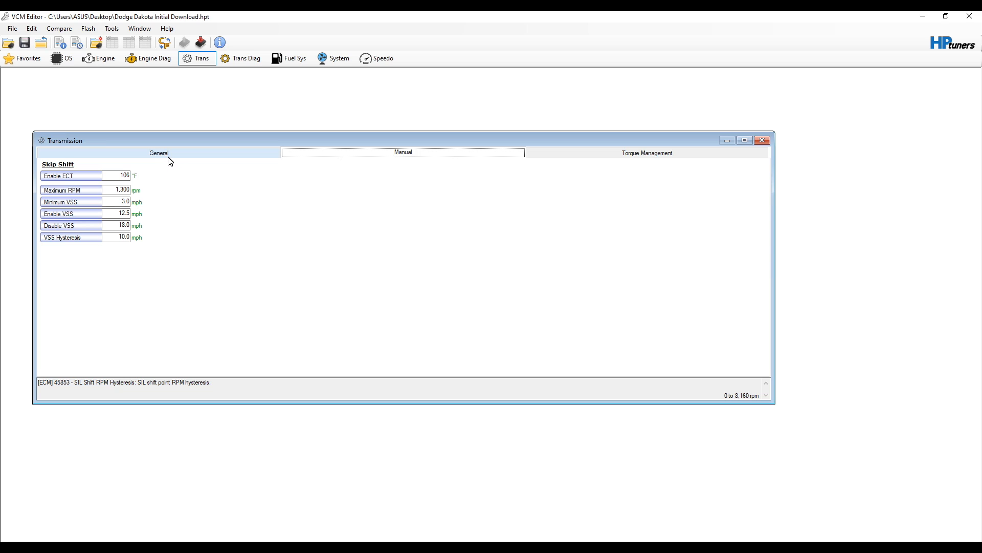
click(158, 153)
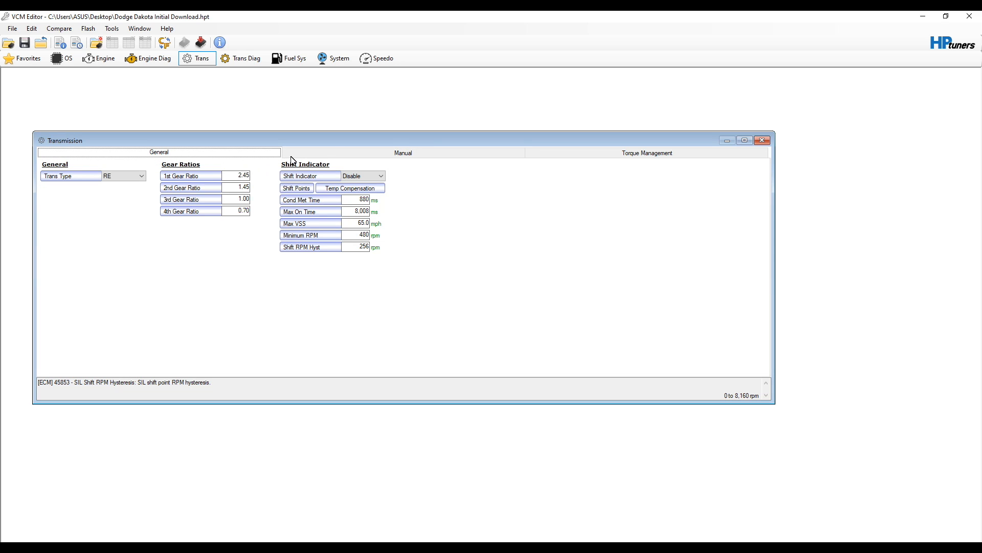
click(647, 153)
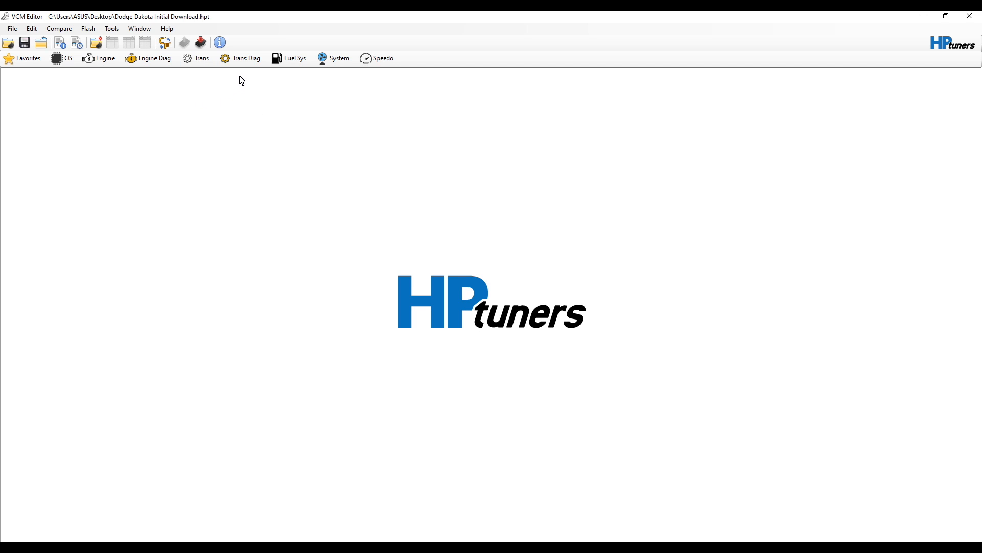
mouse_move(201, 42)
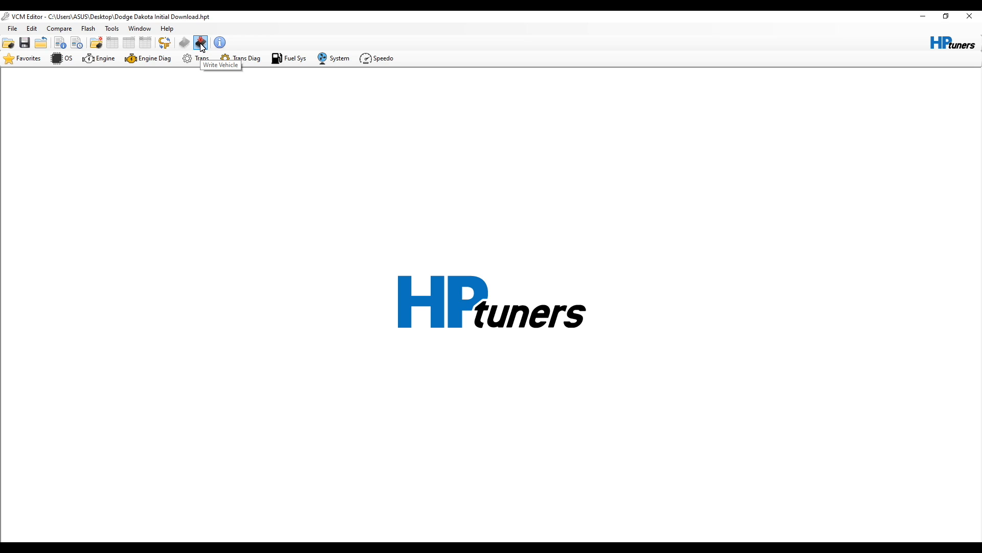
Step: Start writing the Dakota tune to the vehicle, triggering the Unlicensed File notice
click(201, 43)
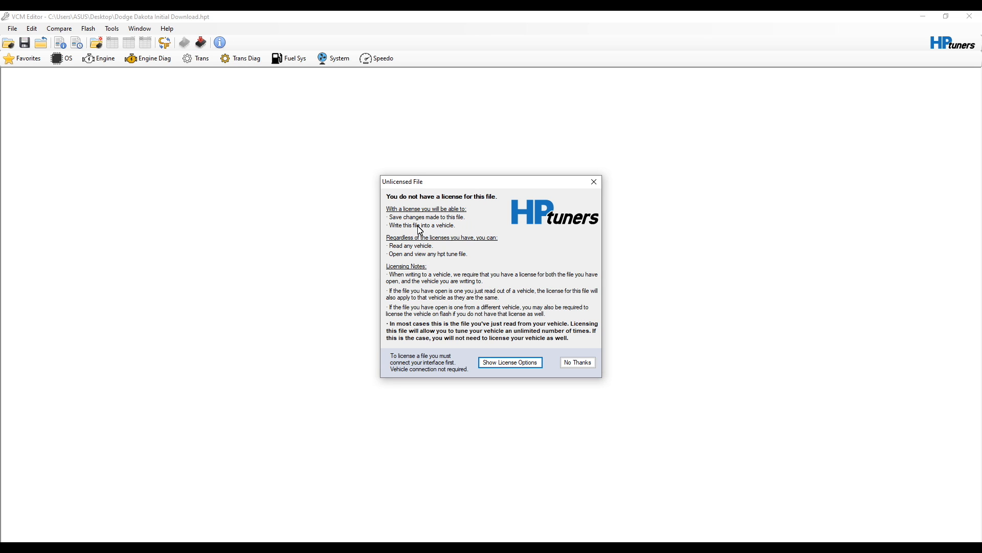
mouse_move(433, 245)
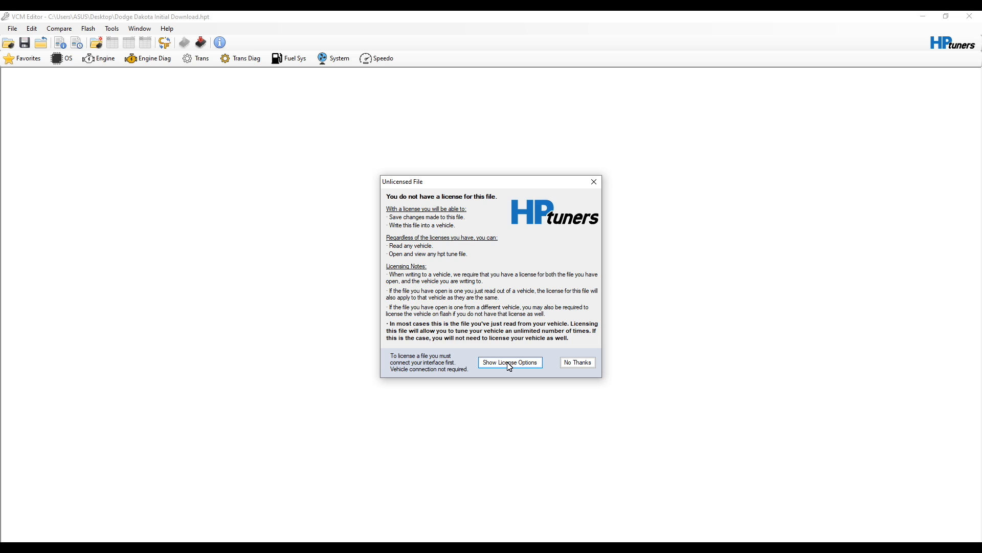
Step: Show the license options and select the Specific controller license costing 1 credit
click(510, 363)
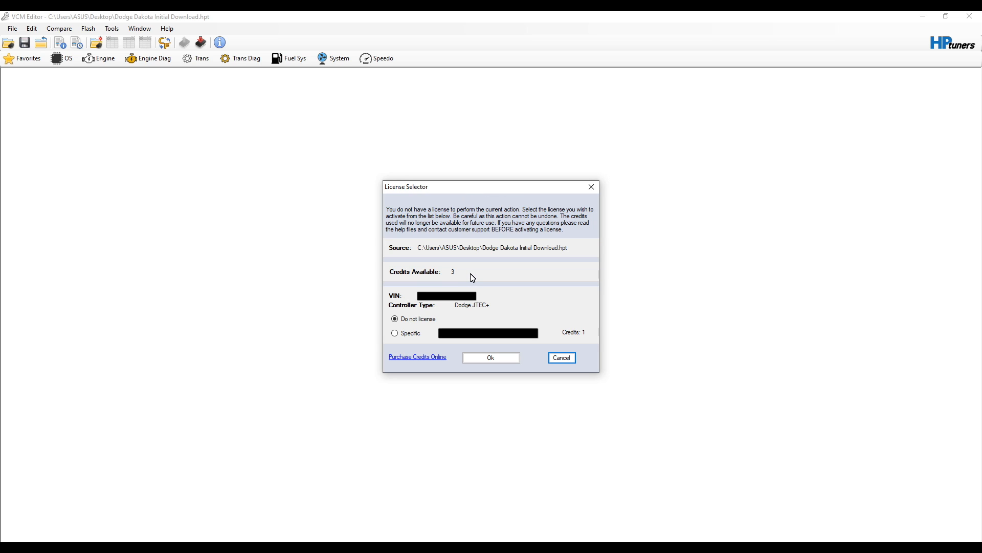
mouse_move(395, 333)
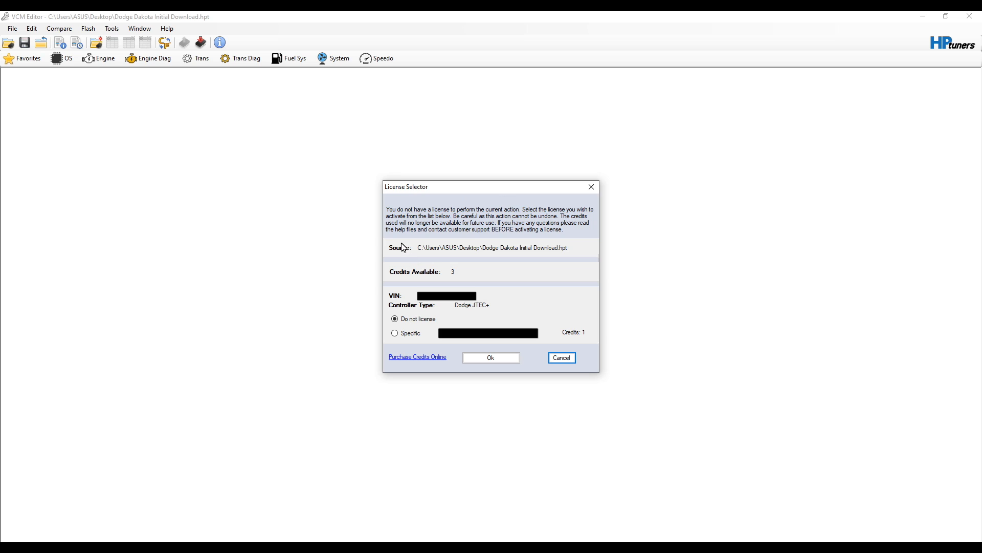
mouse_move(416, 290)
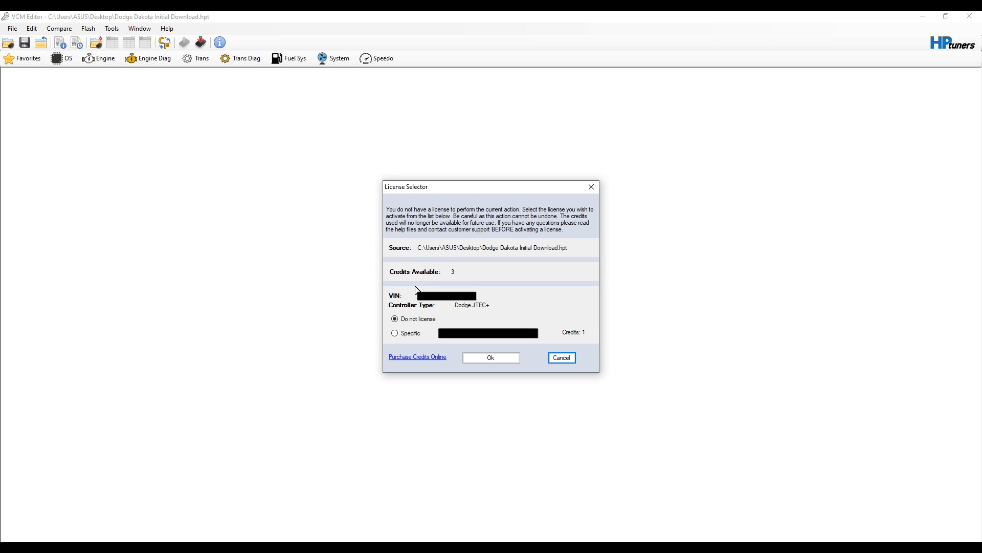
click(395, 333)
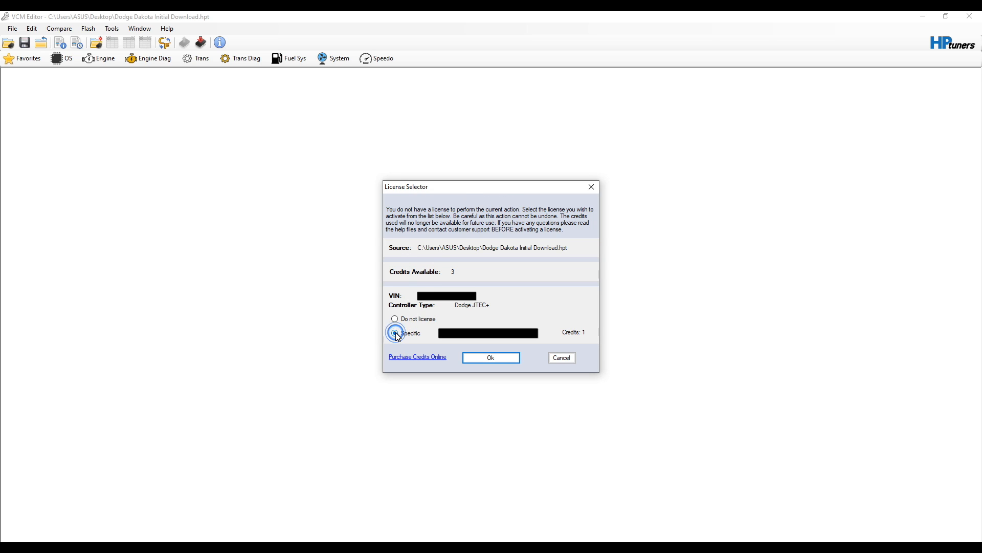
click(395, 332)
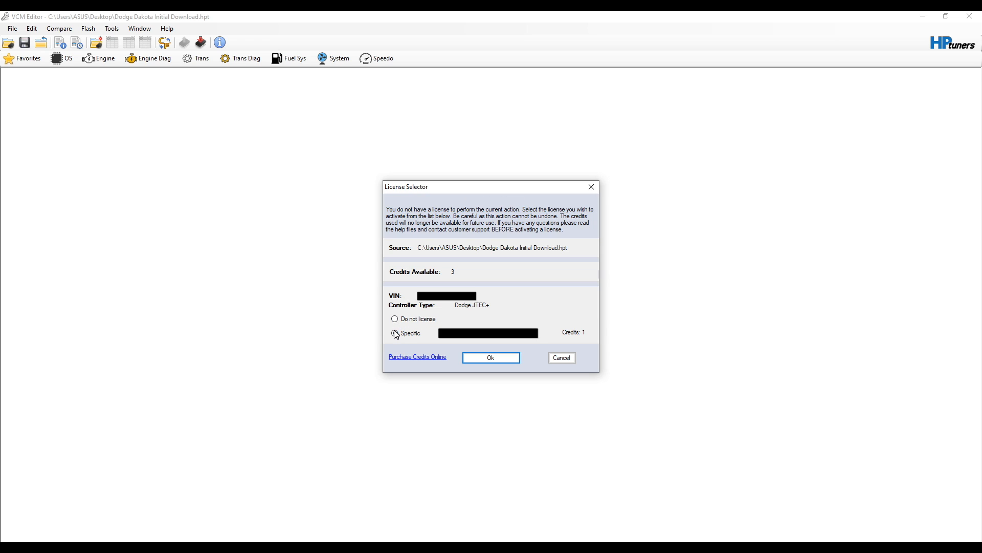
click(395, 333)
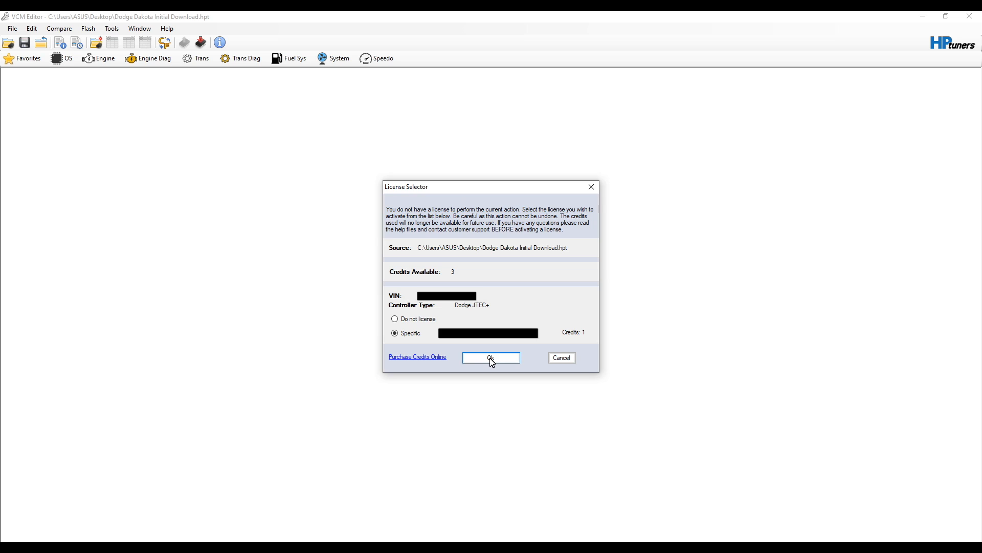
Step: Confirm the specific license, spending one credit to unlock the Vehicle Writer
click(491, 357)
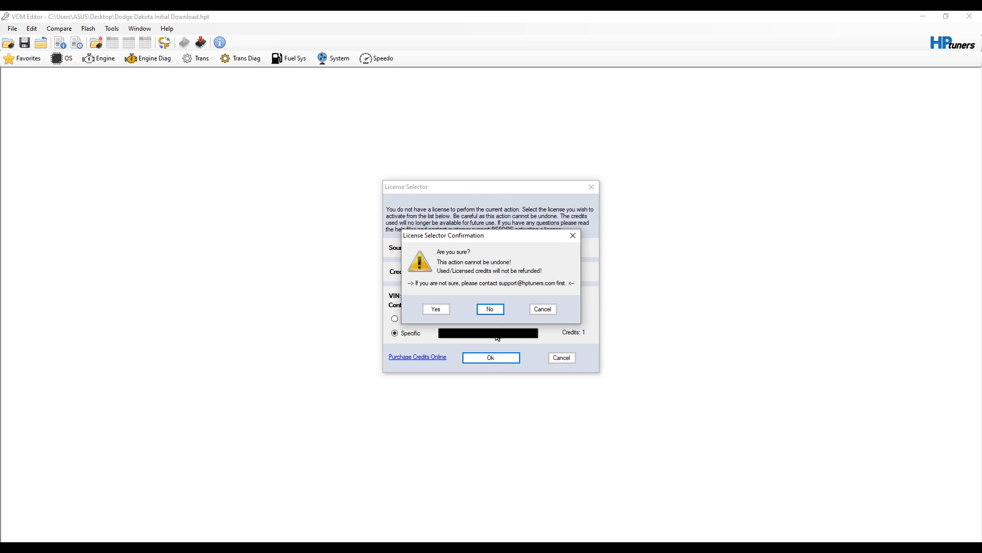
mouse_move(476, 287)
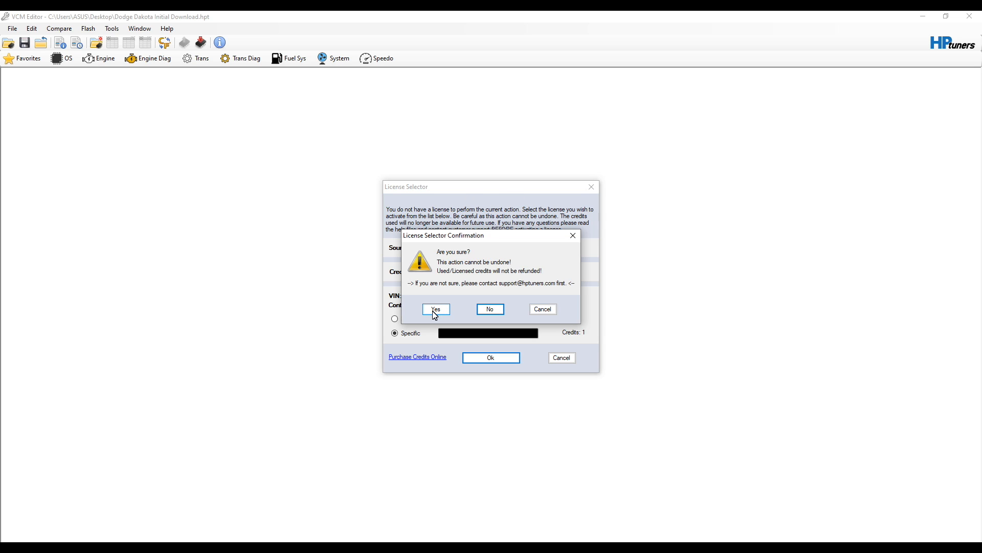
mouse_move(441, 313)
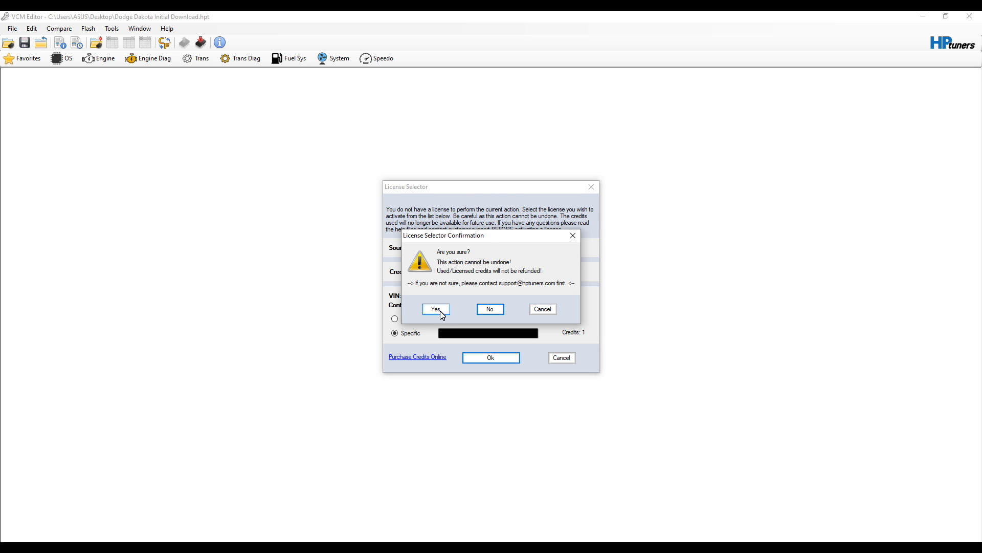
click(435, 309)
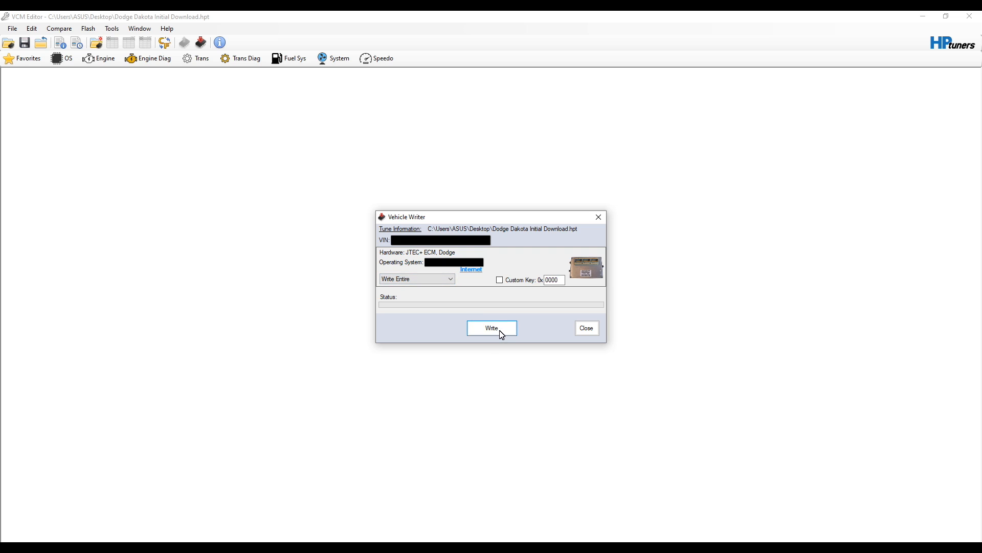
click(450, 278)
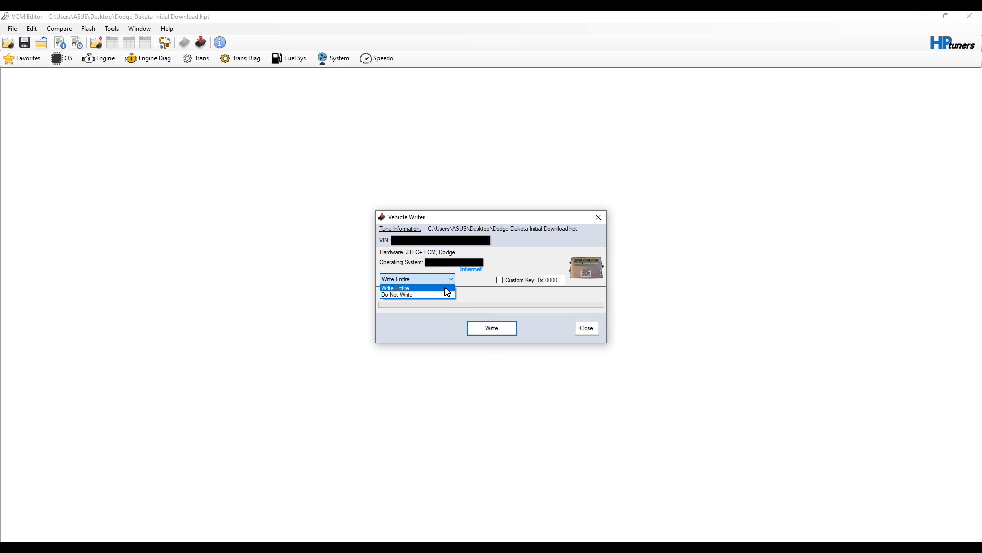
mouse_move(471, 286)
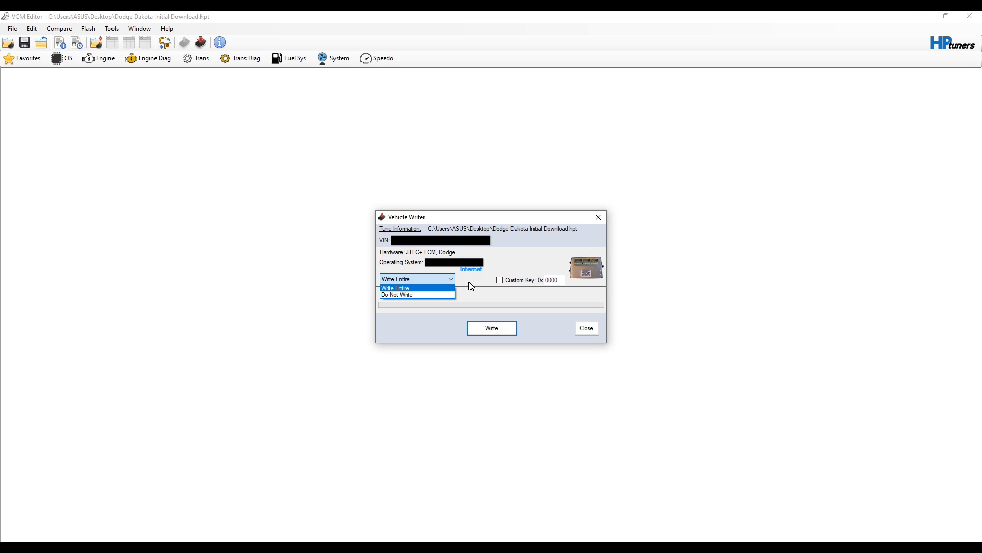
click(396, 287)
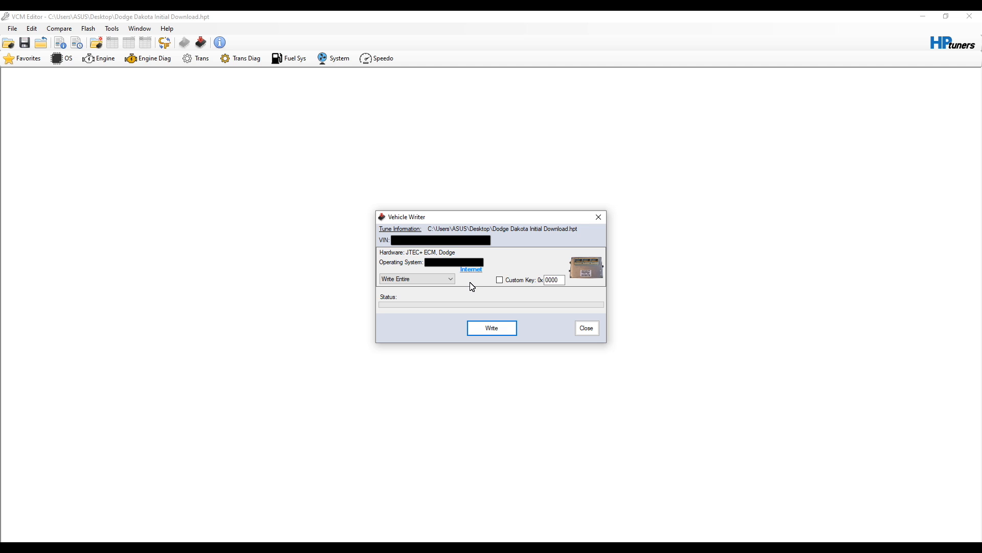
click(416, 278)
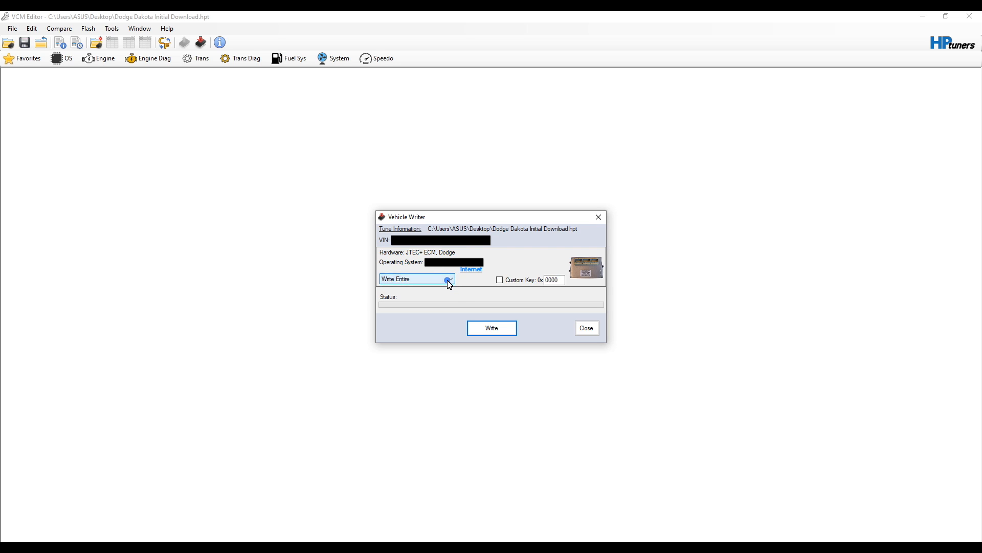
click(449, 279)
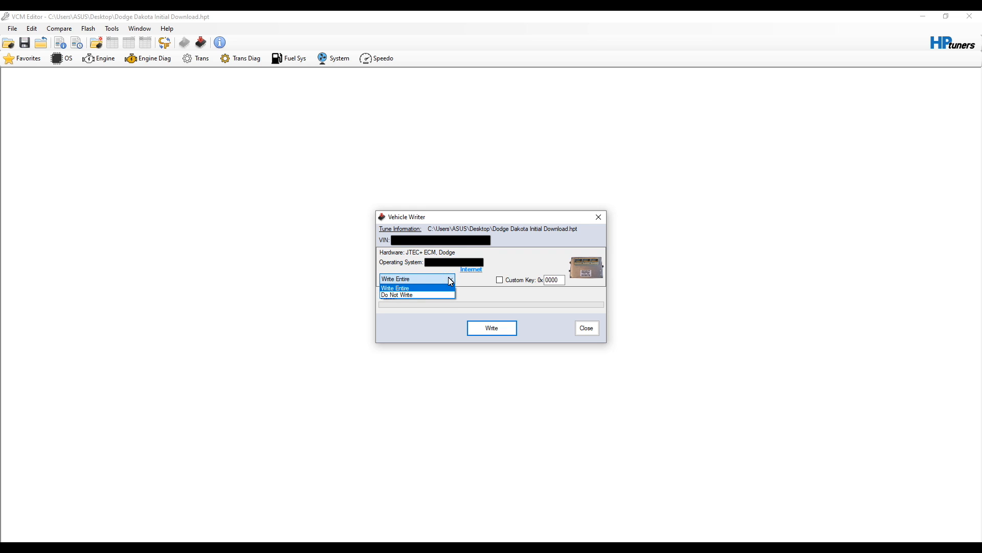
click(394, 287)
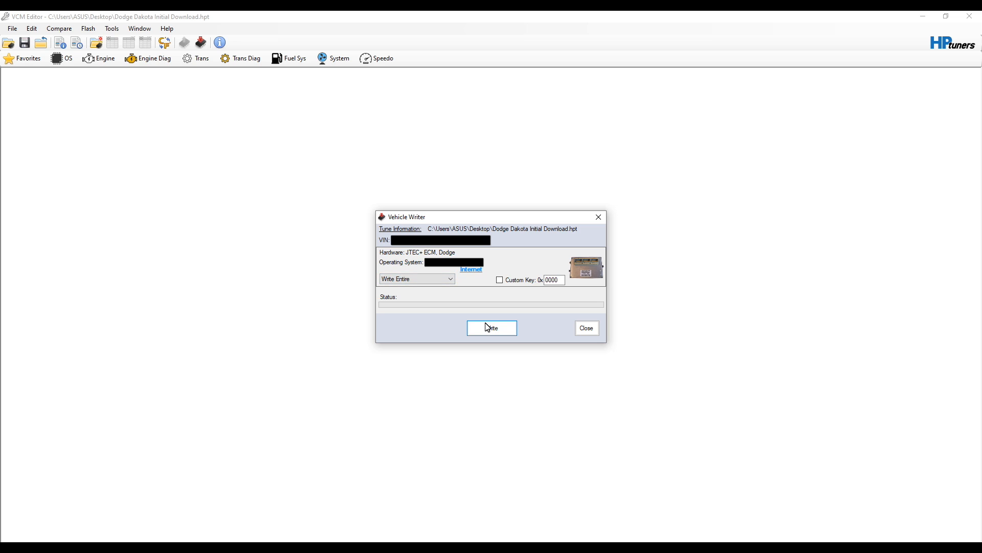
Step: Write the entire tune to the JTEC+ controller, confirming the ignition cycle
click(491, 328)
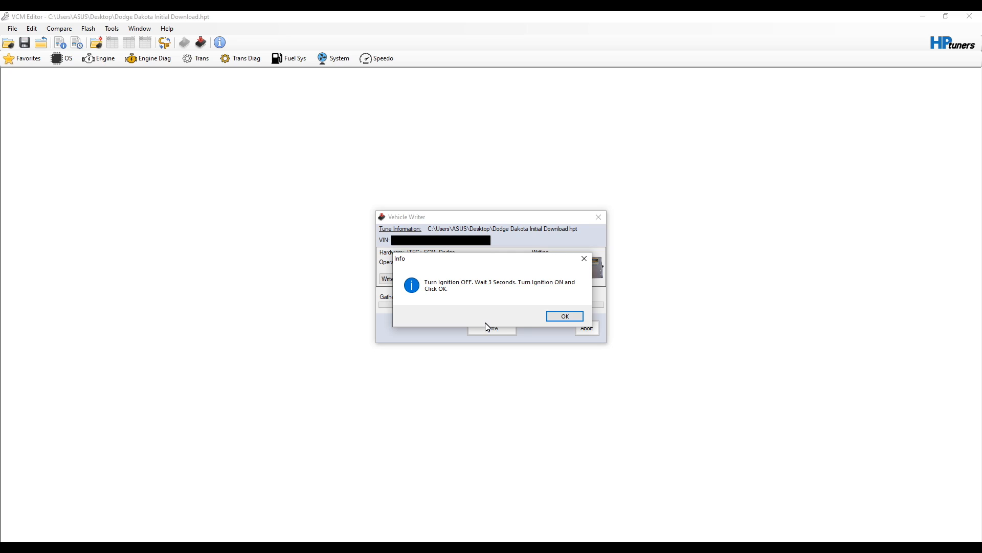
click(564, 316)
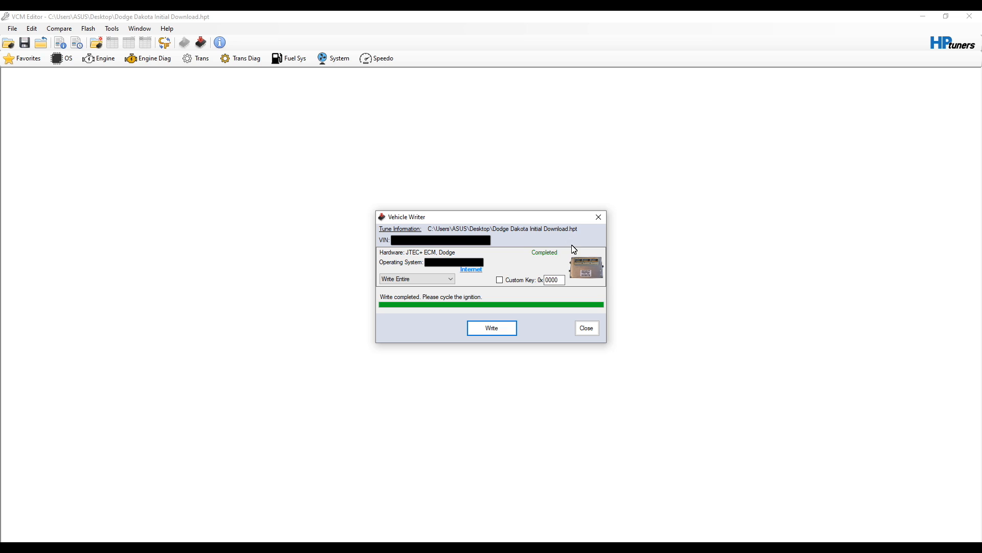
mouse_move(510, 260)
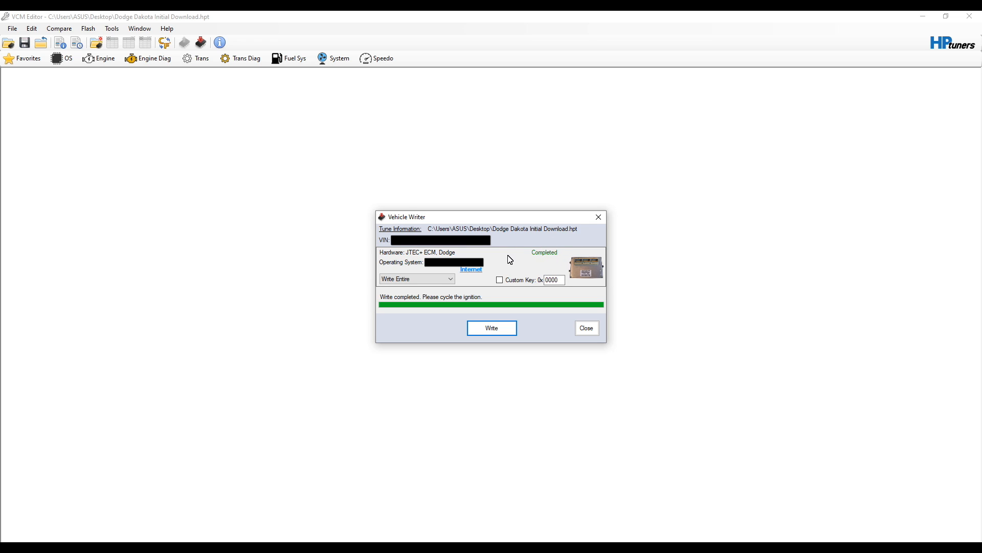
mouse_move(475, 305)
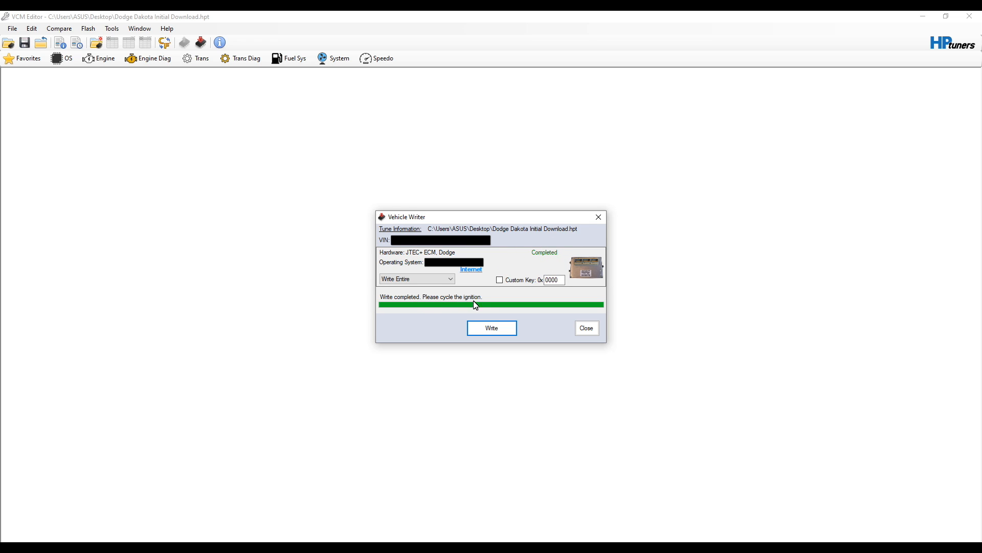
mouse_move(546, 331)
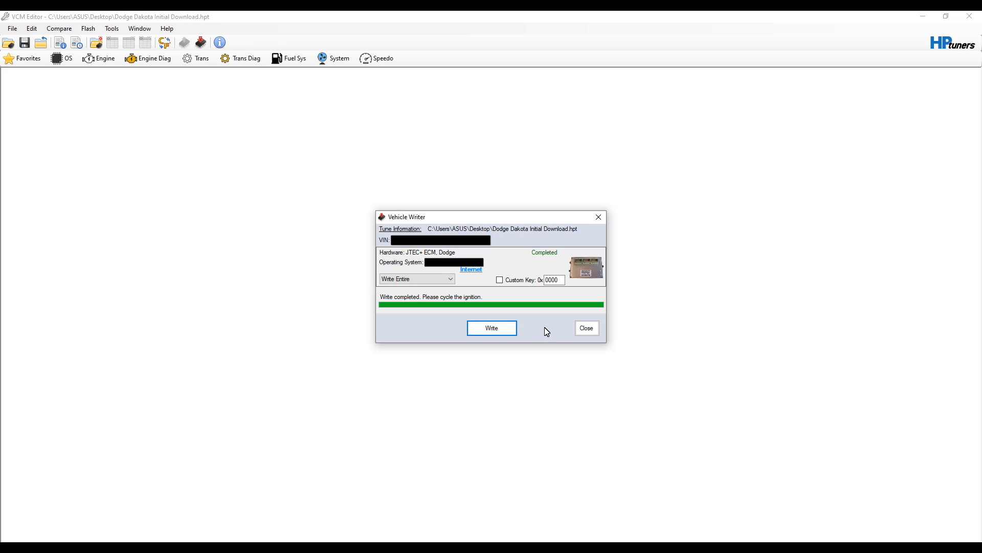